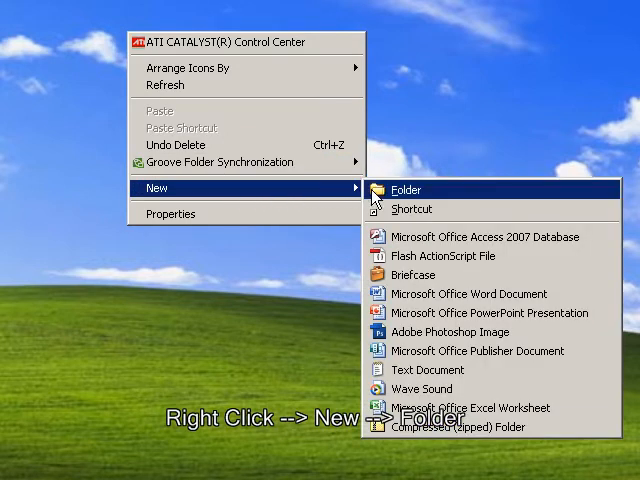
Step: Create a new desktop folder named 'Week 1'
left_click(406, 188)
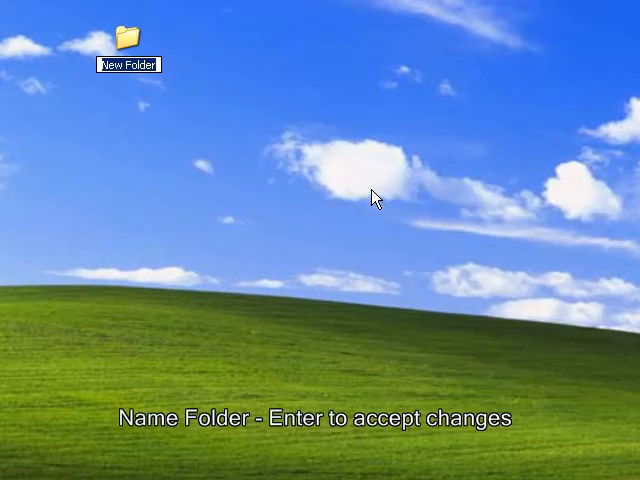
type("Week")
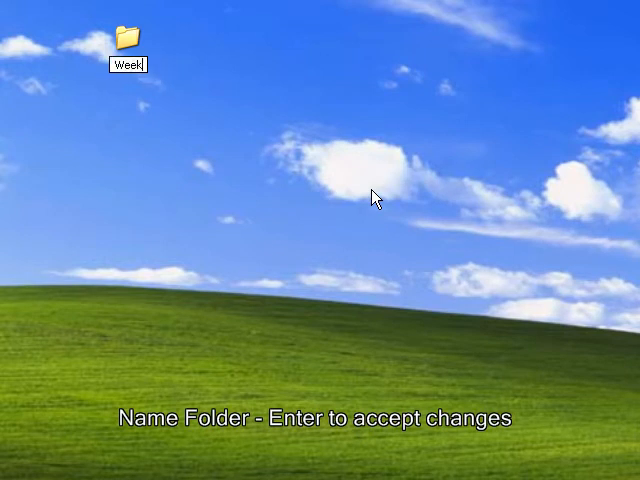
type("1")
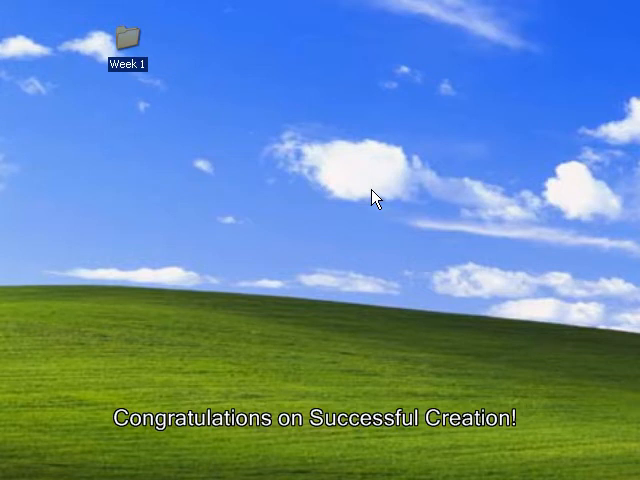
mouse_move(128, 42)
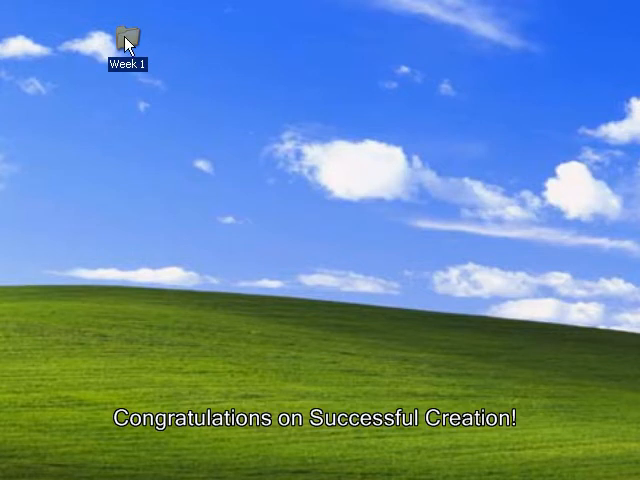
Step: Rename the 'Week 1' desktop folder to 'CPU101' and confirm the name
right_click(122, 40)
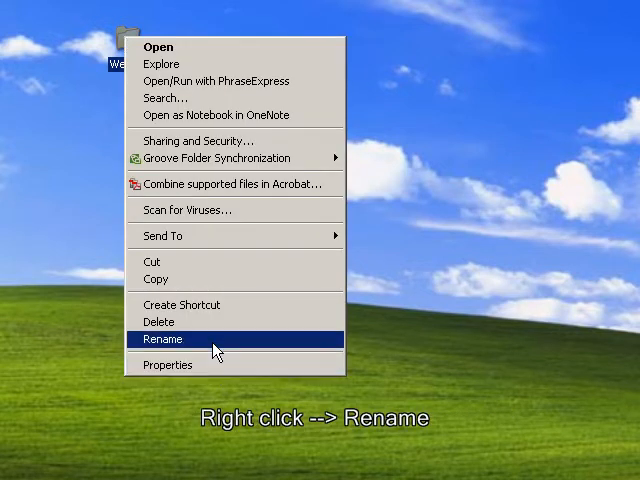
left_click(162, 340)
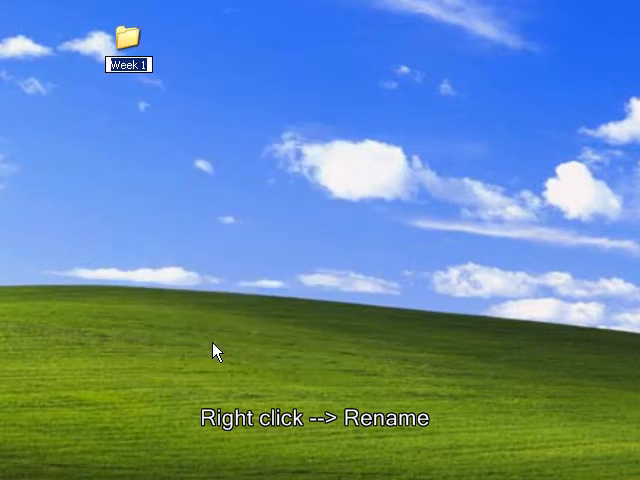
type("c")
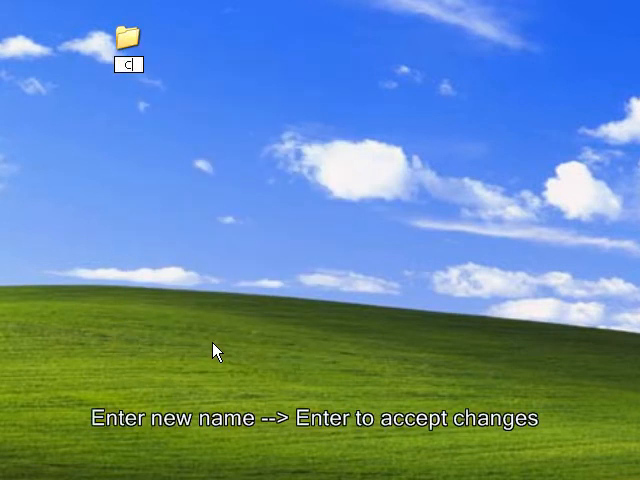
type("PU10")
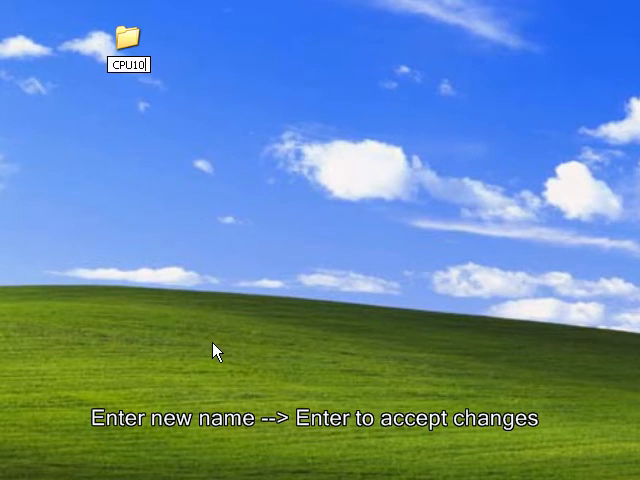
type("1")
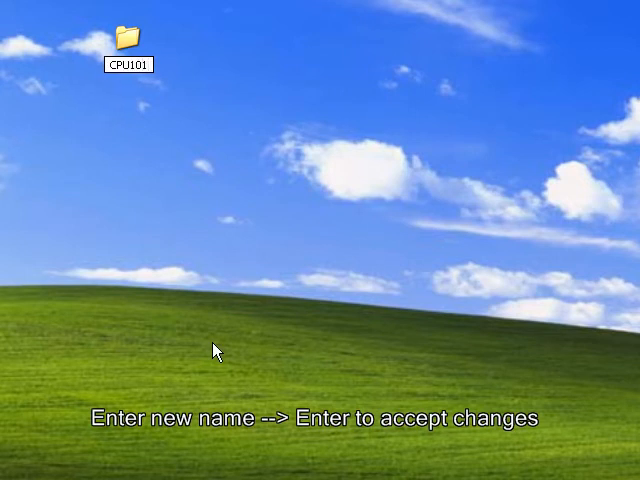
left_click(128, 38)
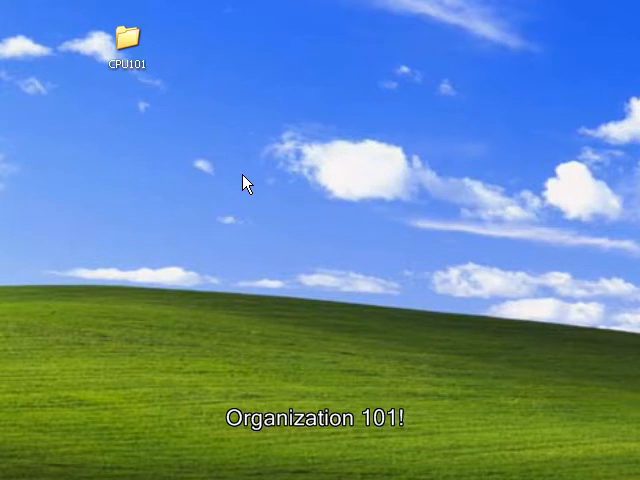
mouse_move(116, 38)
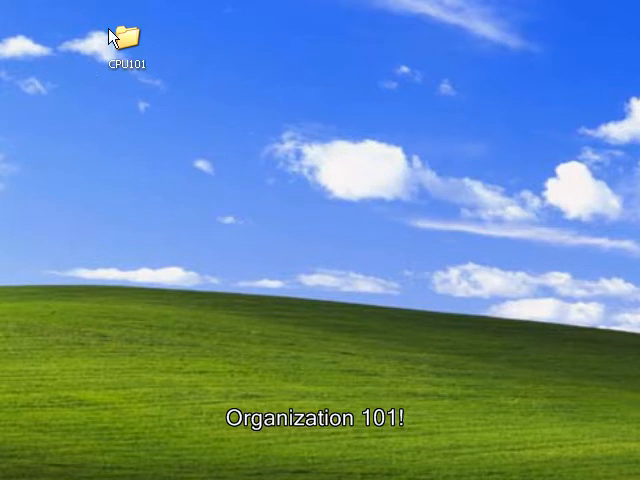
Step: Open the empty CPU101 folder and bring up the context menu inside it
double_click(128, 36)
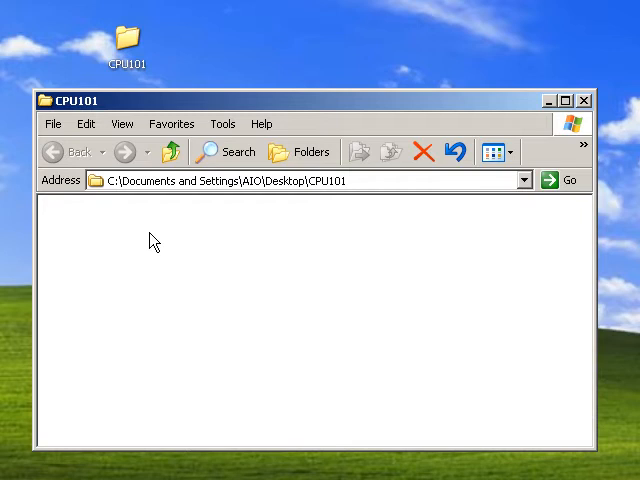
right_click(150, 240)
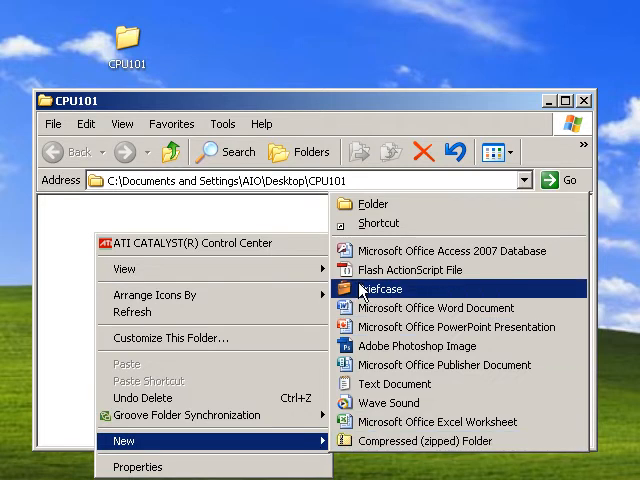
mouse_move(372, 204)
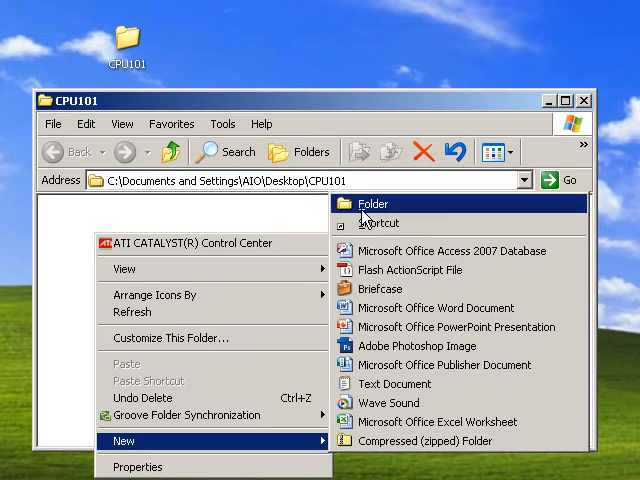
Step: Create a subfolder 'WK1' in CPU101 and start a second one named 'Week1'
left_click(372, 204)
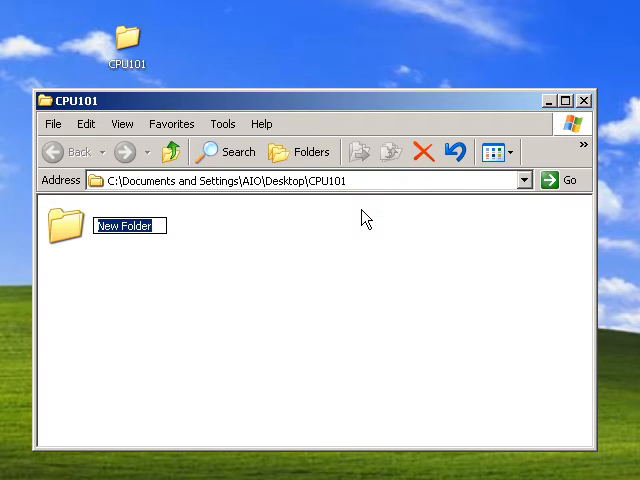
type("WK1")
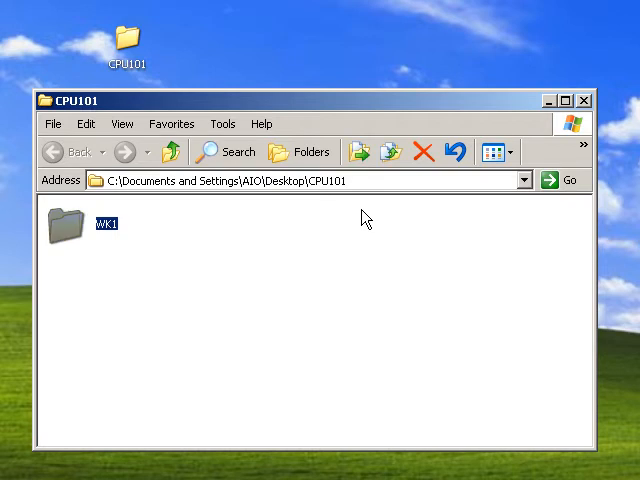
mouse_move(270, 236)
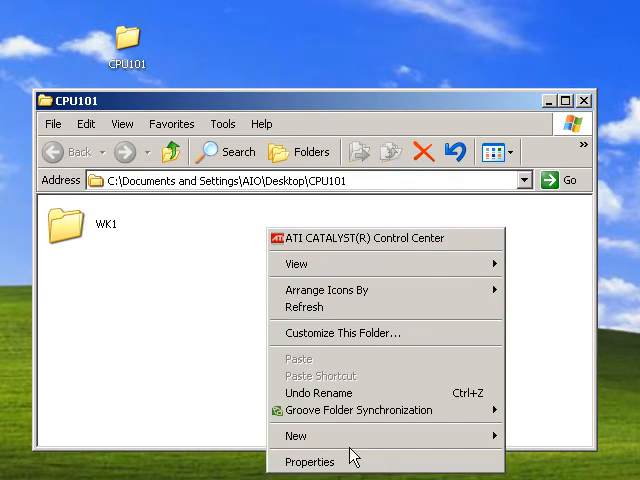
left_click(296, 436)
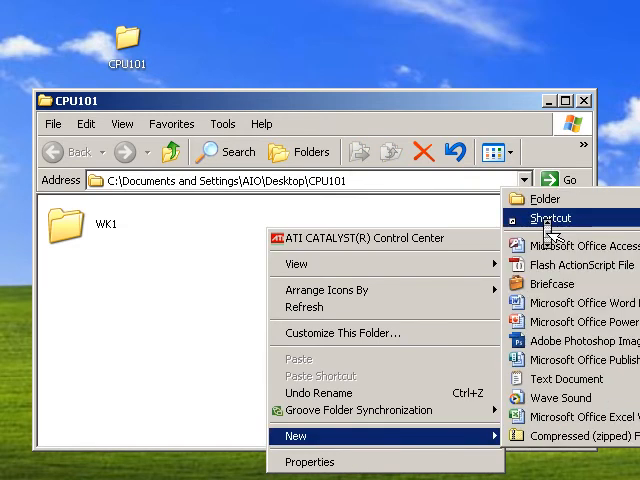
left_click(544, 200)
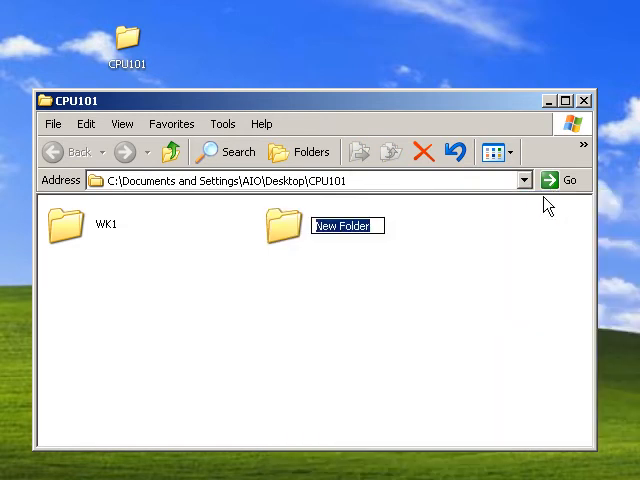
type("Week1")
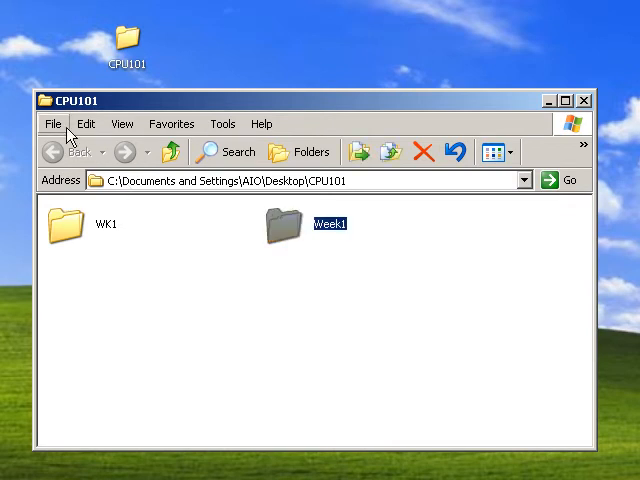
Step: Add a folder named 'Week 1' to CPU101 via the File menu
left_click(52, 122)
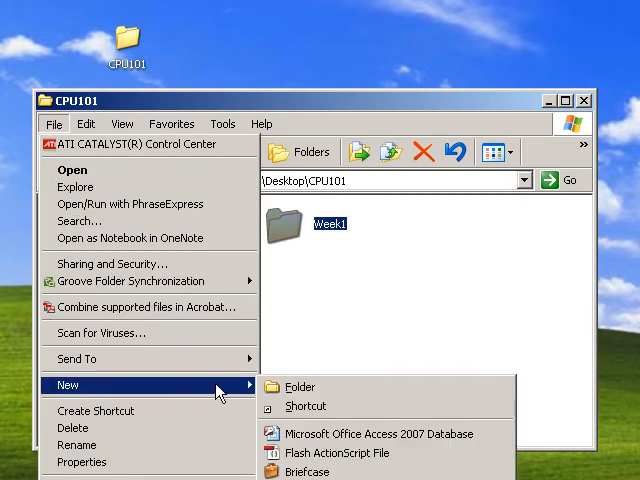
left_click(300, 388)
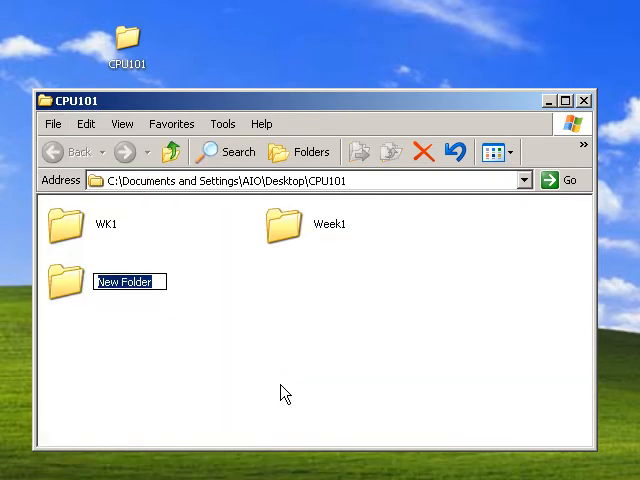
type("Week 1")
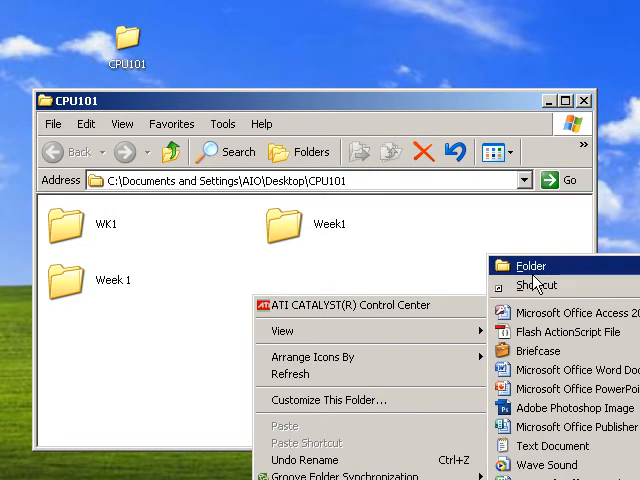
Step: Add another folder named 'Week_1', correcting the mistyped start of the name
left_click(528, 264)
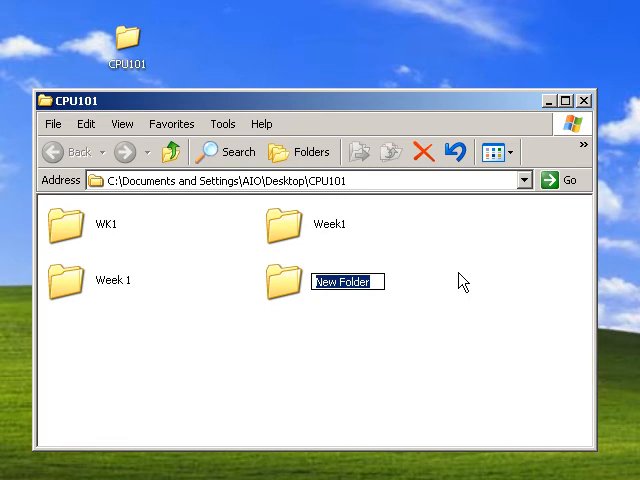
type("Wk")
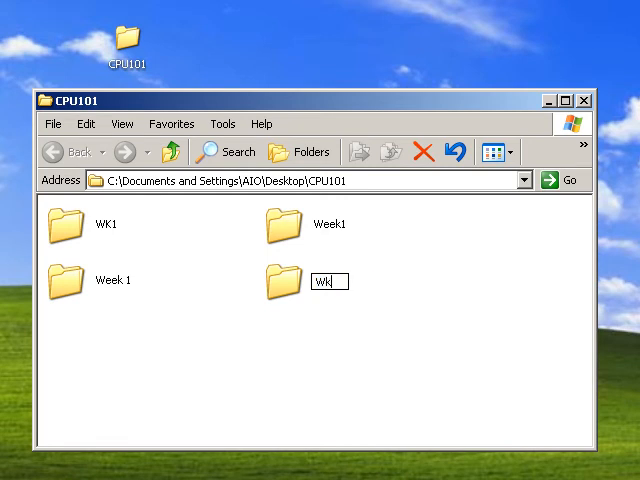
key("Backspace")
type("ee")
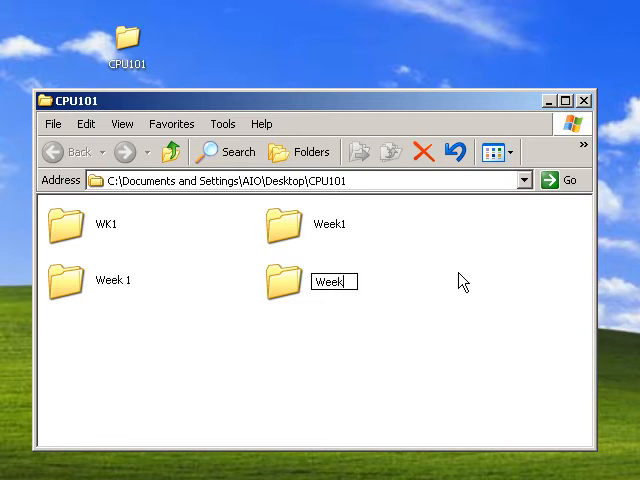
type("_")
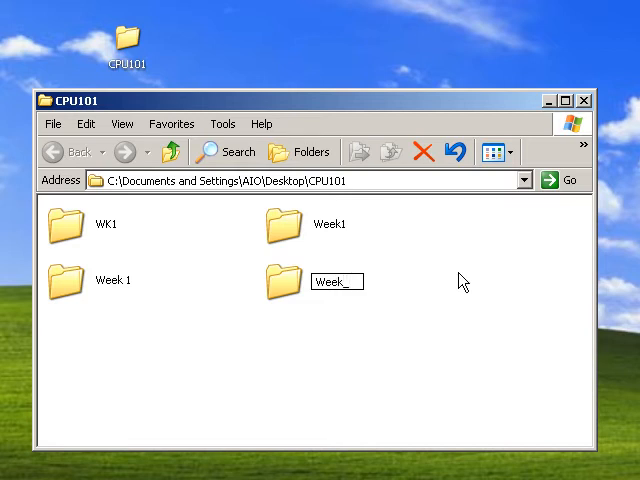
type("1")
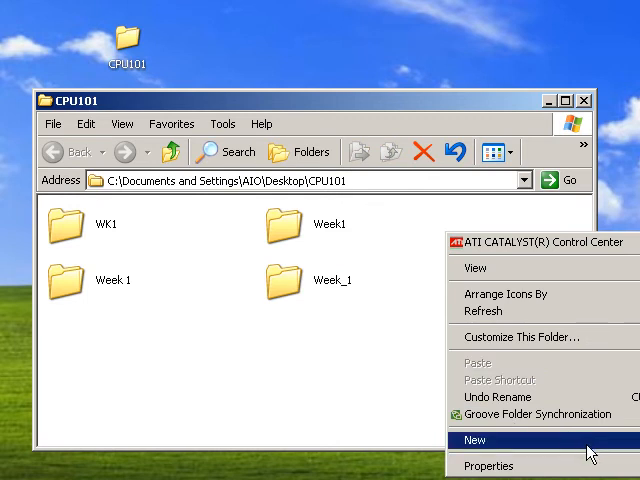
Step: Add a fifth folder named 'Week-1' to CPU101 and confirm the name
left_click(476, 440)
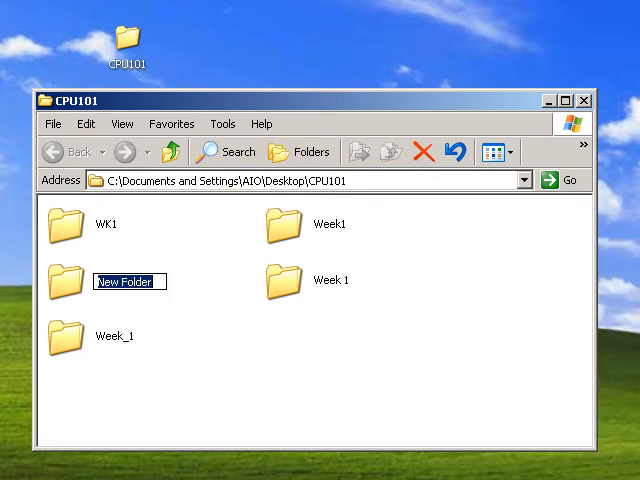
type("Week-1")
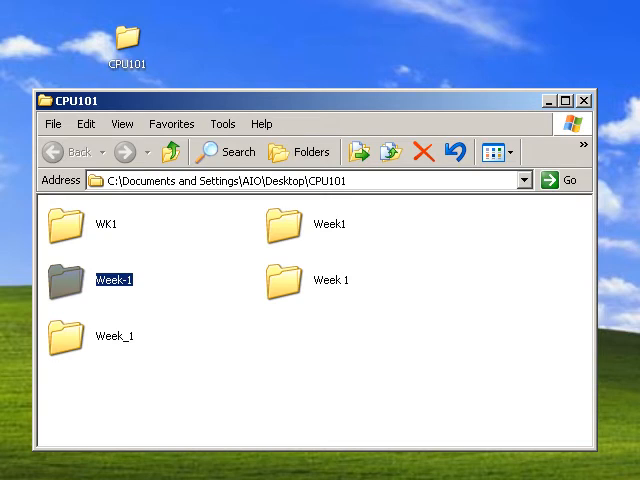
left_click(588, 100)
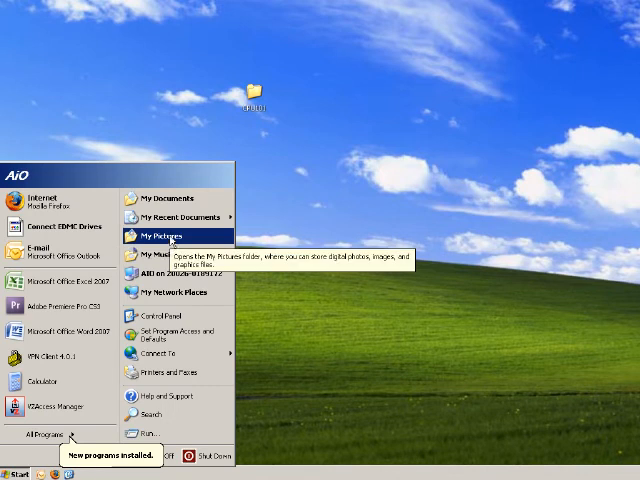
mouse_move(160, 200)
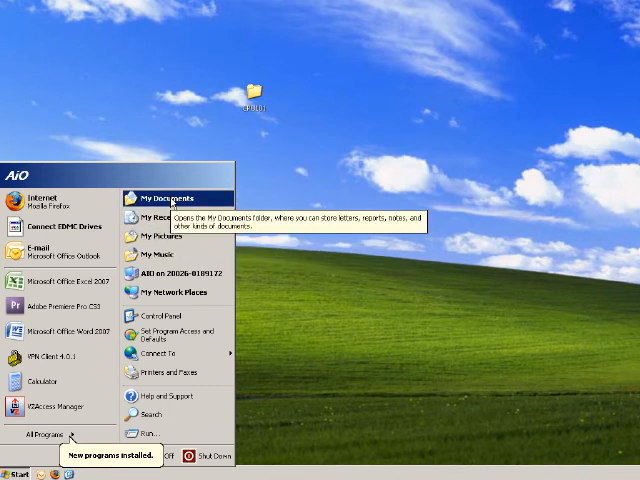
Step: In My Documents, create a new folder and name it 'AIPO'
left_click(164, 198)
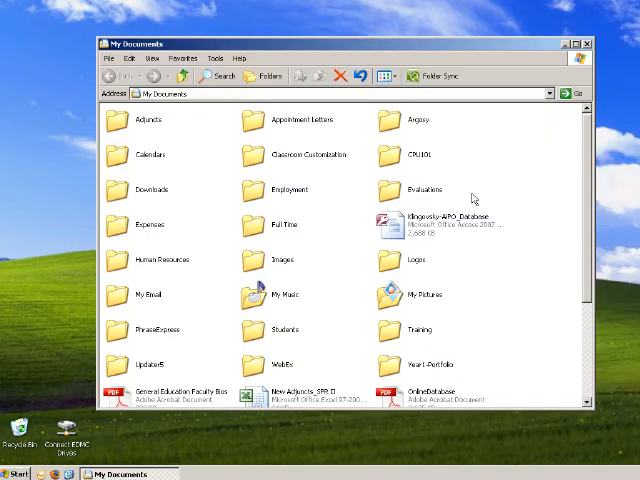
right_click(476, 196)
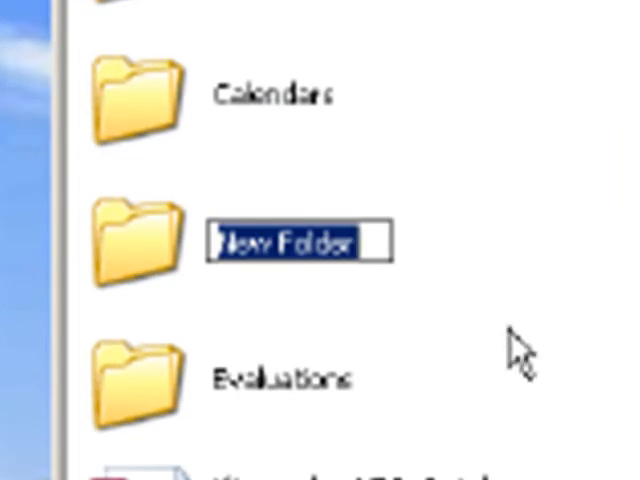
type("AiPC")
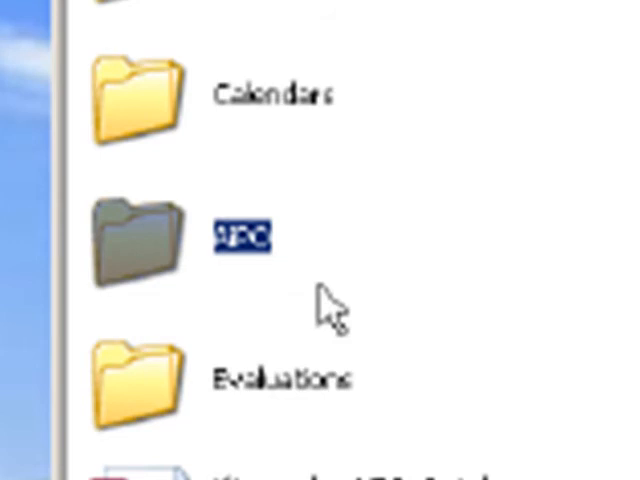
mouse_move(164, 264)
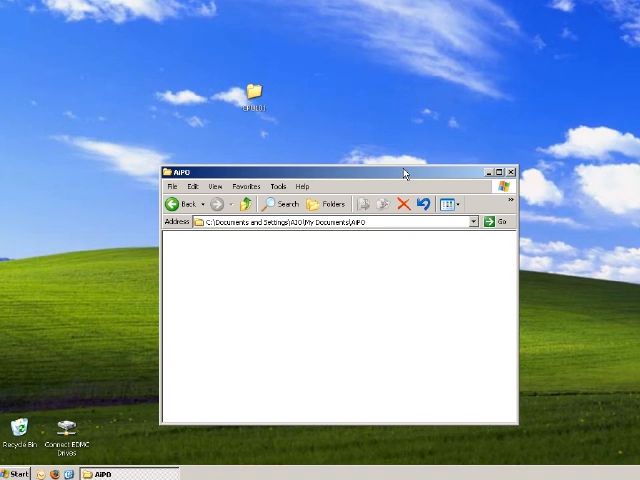
mouse_move(256, 92)
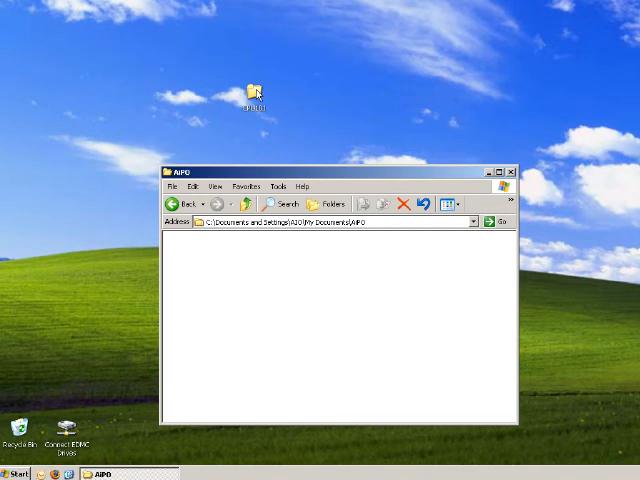
double_click(256, 82)
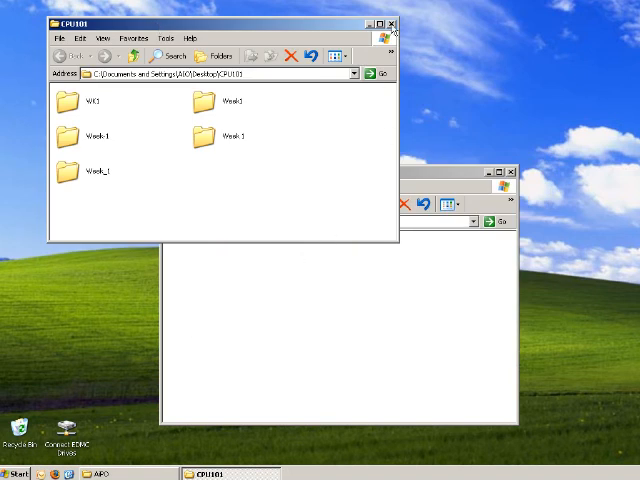
mouse_move(136, 124)
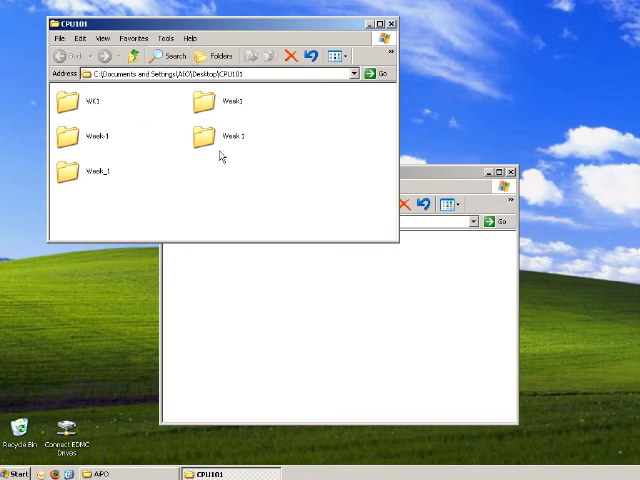
mouse_move(204, 138)
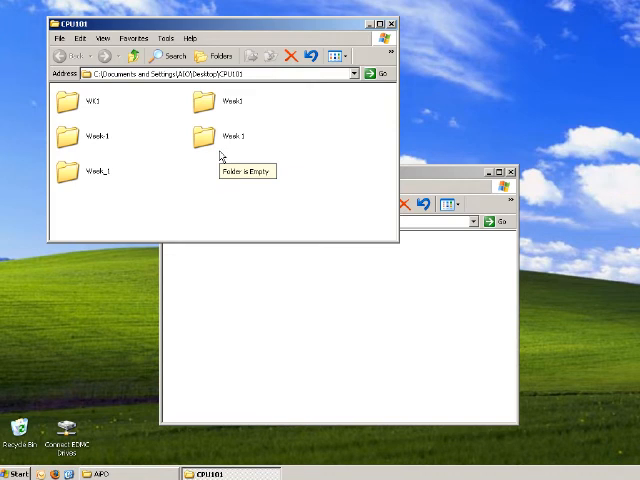
mouse_move(314, 96)
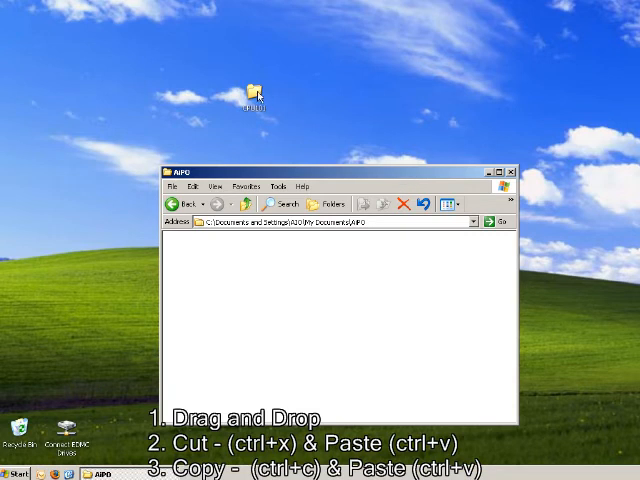
Step: Cut the CPU101 folder from the desktop and paste it into the AIPO folder
left_click(256, 80)
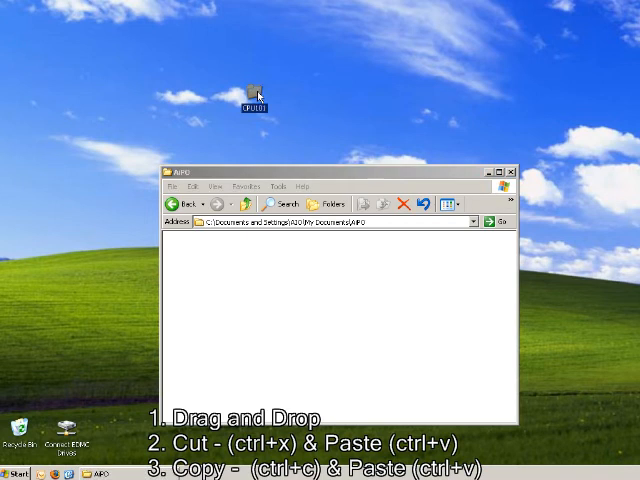
right_click(256, 92)
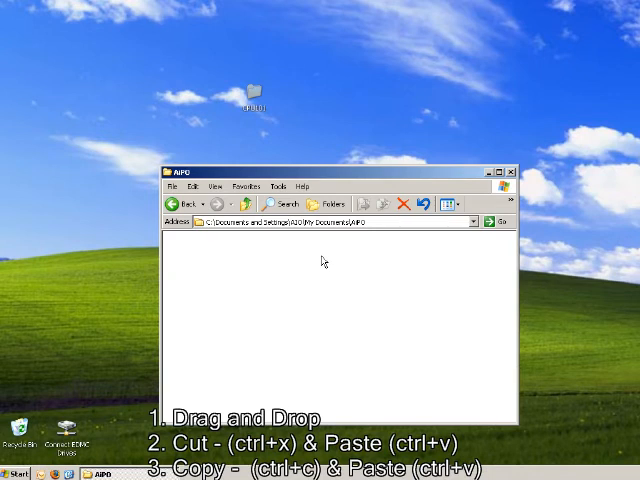
left_click(190, 186)
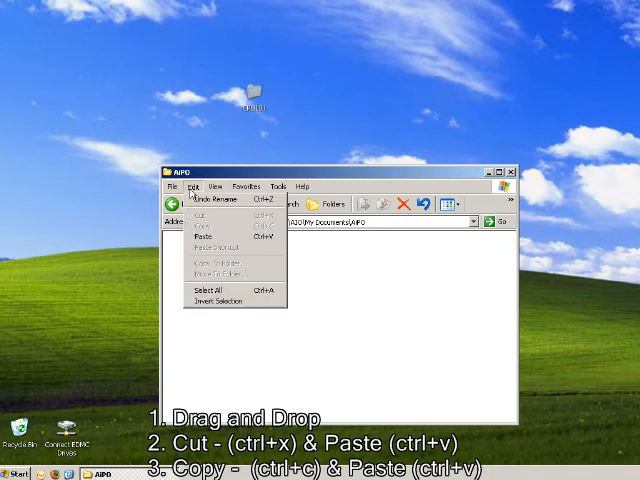
mouse_move(216, 236)
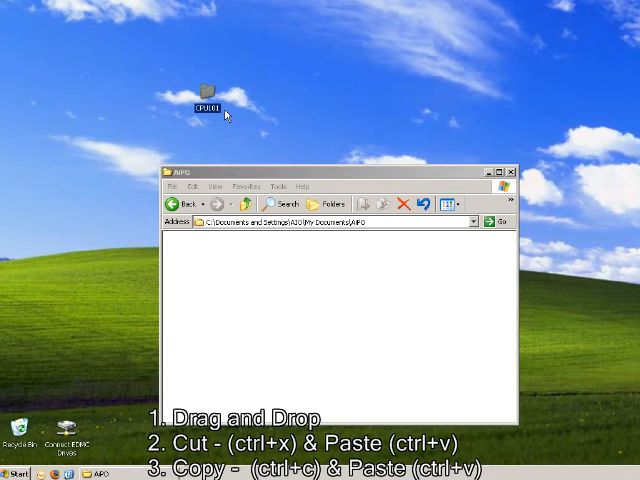
mouse_move(208, 92)
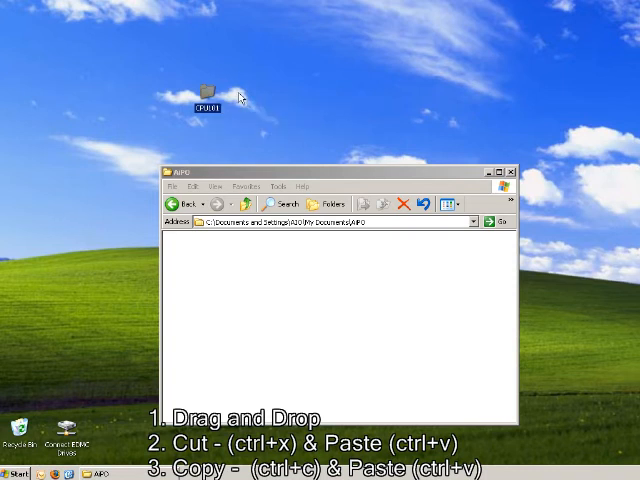
mouse_move(246, 96)
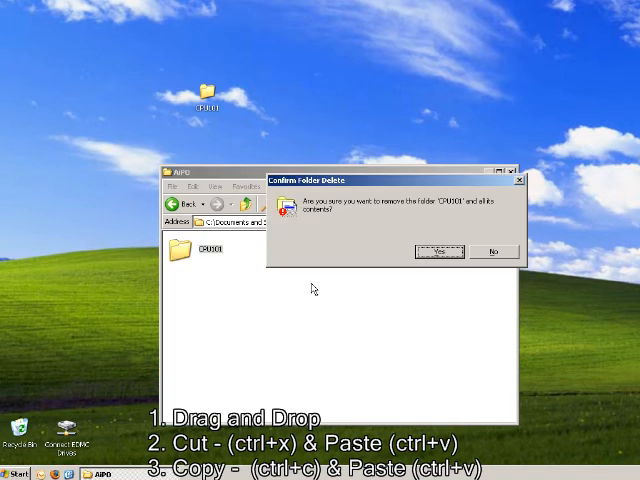
left_click(438, 252)
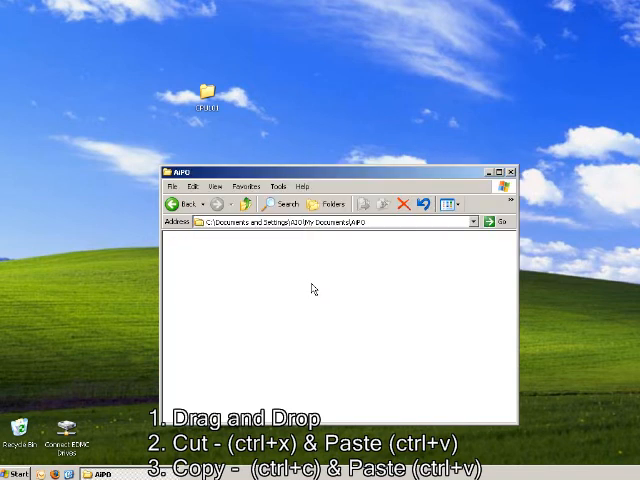
mouse_move(328, 282)
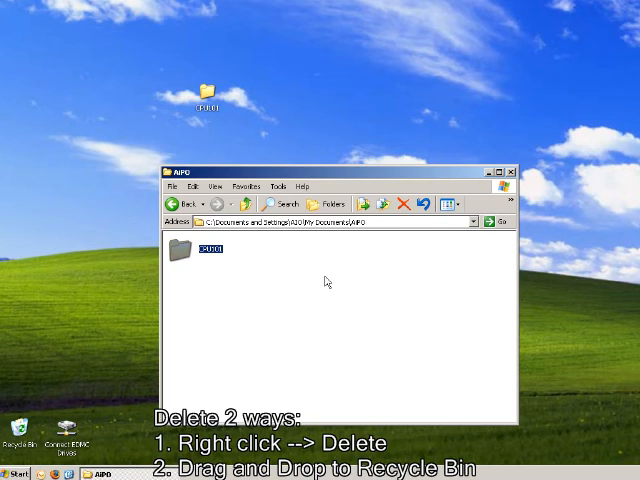
mouse_move(220, 76)
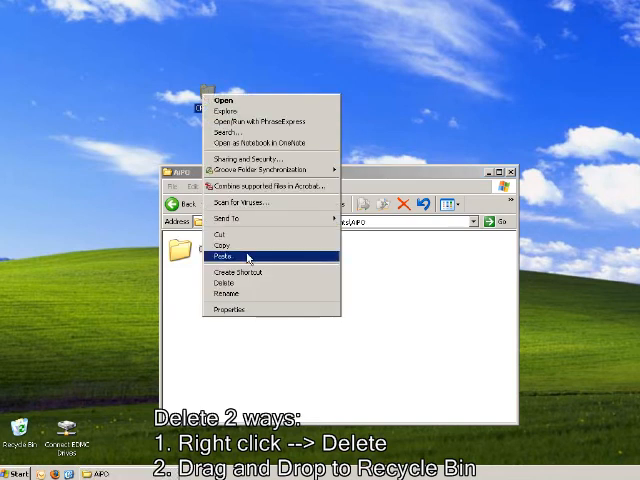
mouse_move(252, 288)
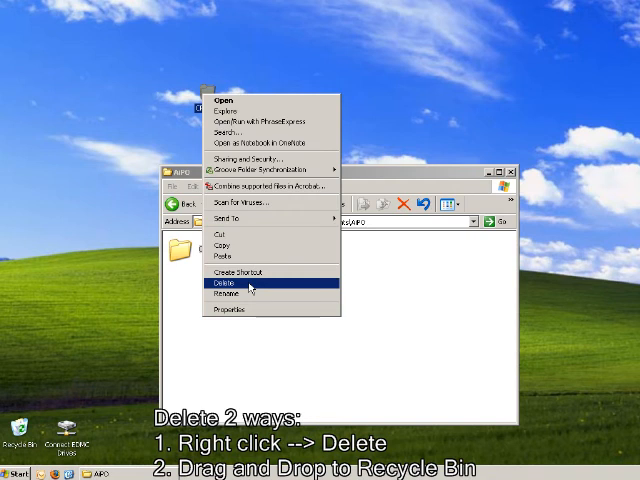
Step: Delete the duplicate CPU101 copy on the desktop and confirm
left_click(228, 288)
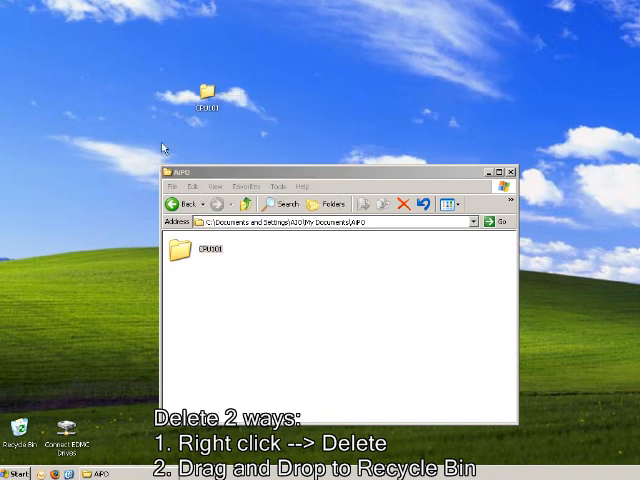
left_click(206, 92)
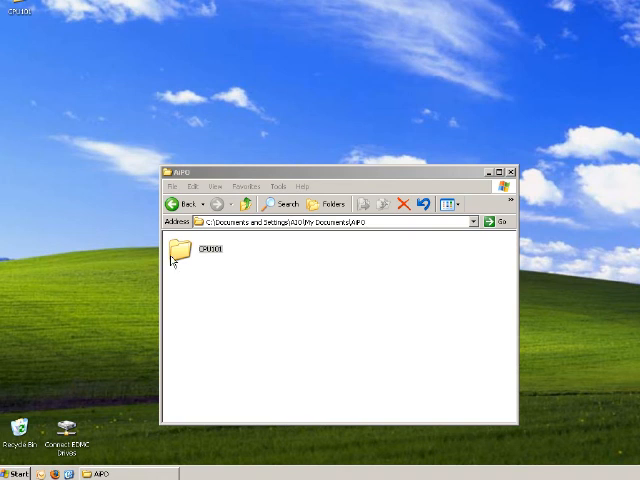
Step: Request deletion of CPU101 inside AIPO, then answer the confirmation to keep it
right_click(184, 250)
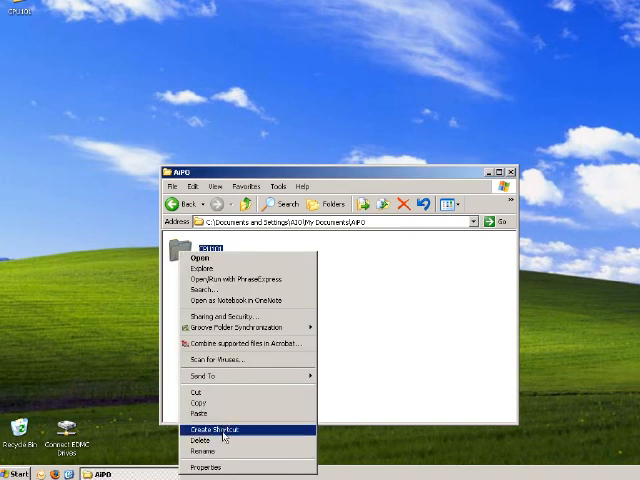
left_click(200, 440)
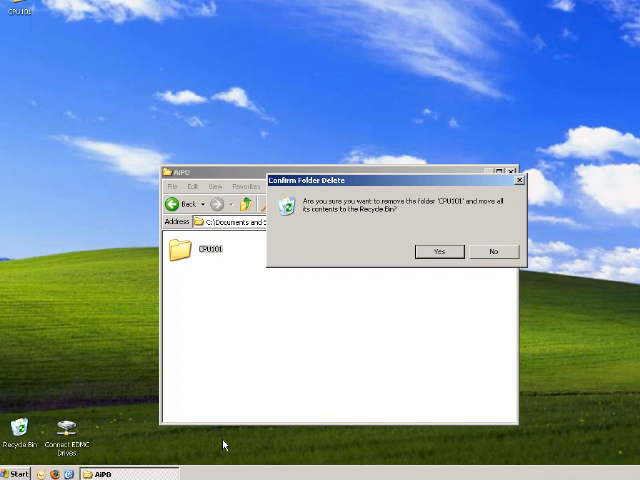
left_click(440, 252)
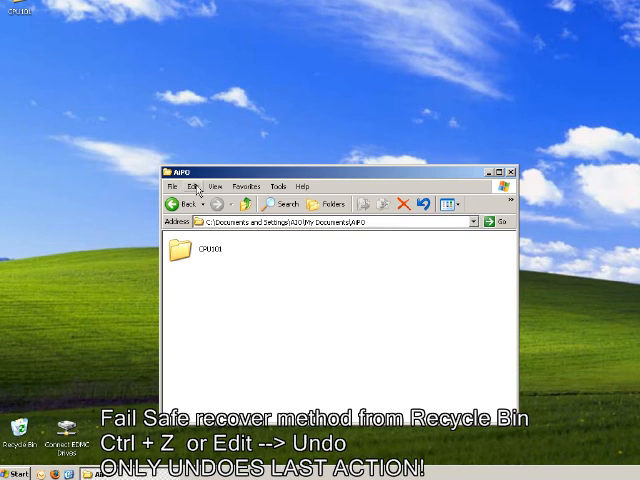
left_click(200, 184)
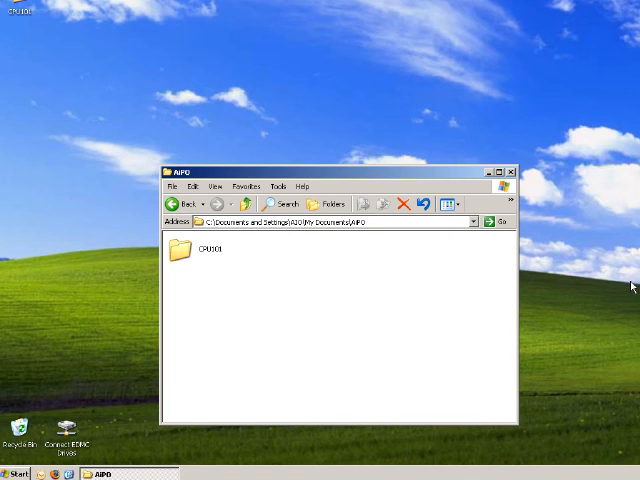
mouse_move(196, 258)
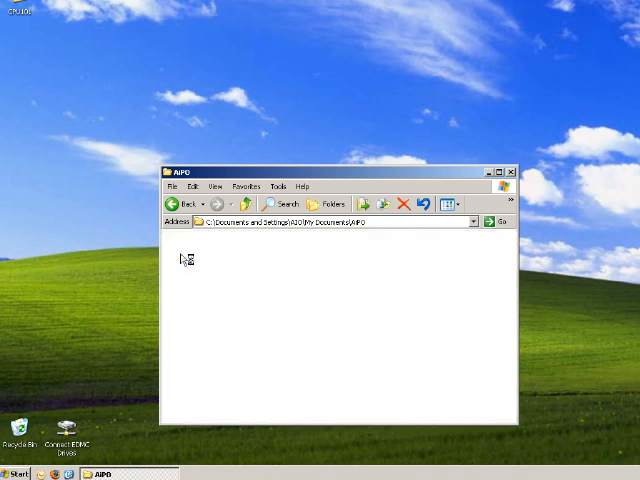
Step: Inside CPU101, rename the inconsistent subfolders to Week1 through Week5
double_click(184, 258)
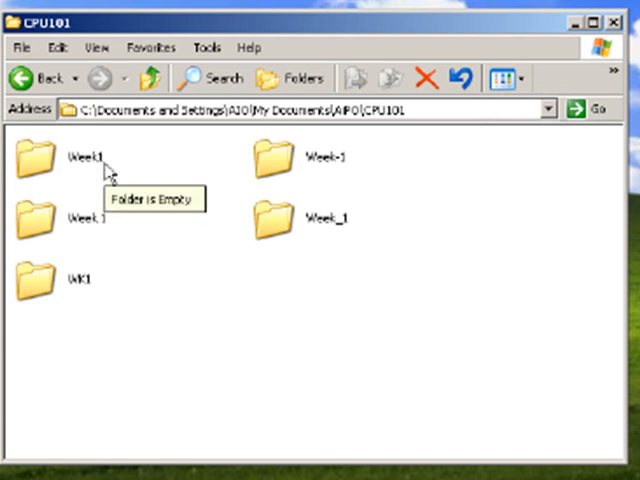
mouse_move(318, 160)
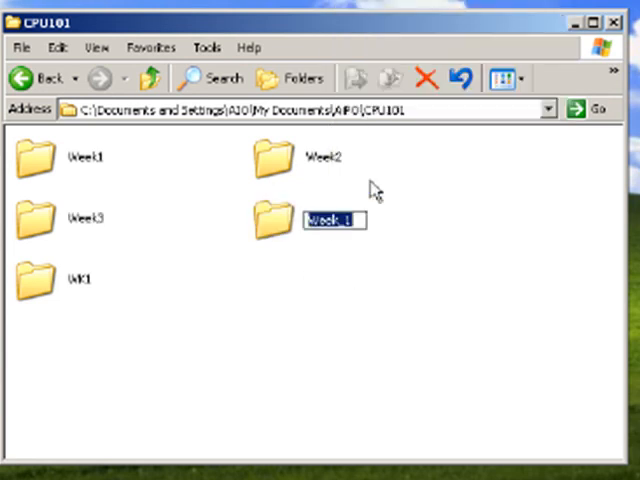
type("Week4")
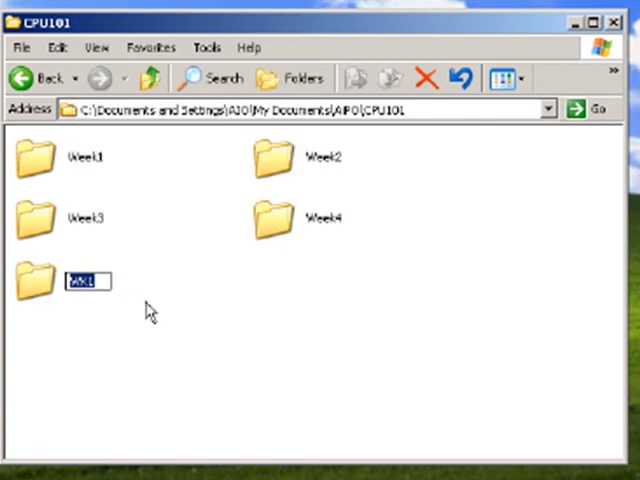
type("Week5")
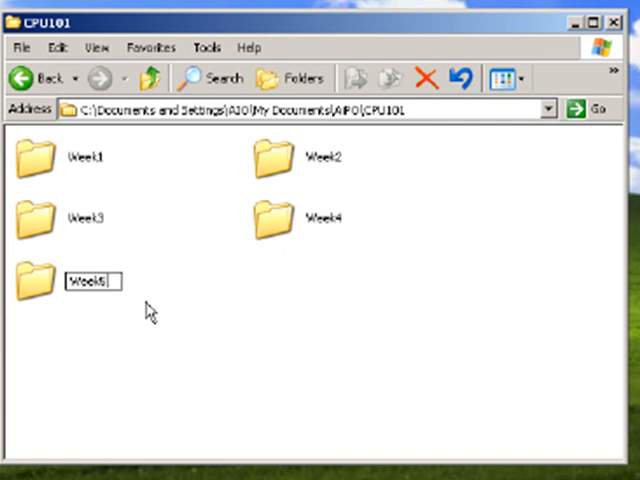
Step: Create a sixth subfolder in CPU101 named 'Week6'
right_click(150, 310)
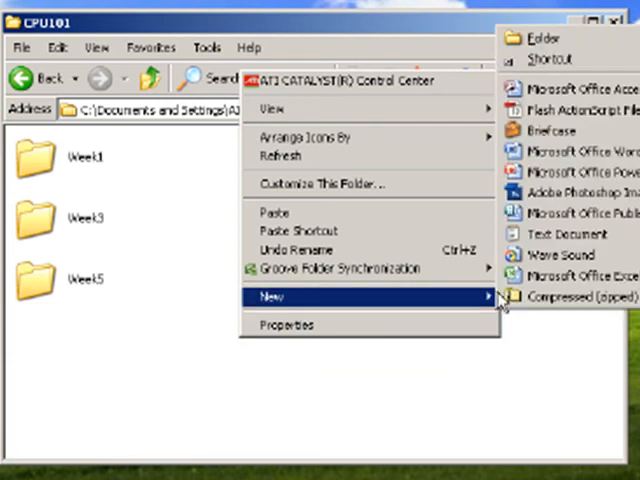
left_click(544, 38)
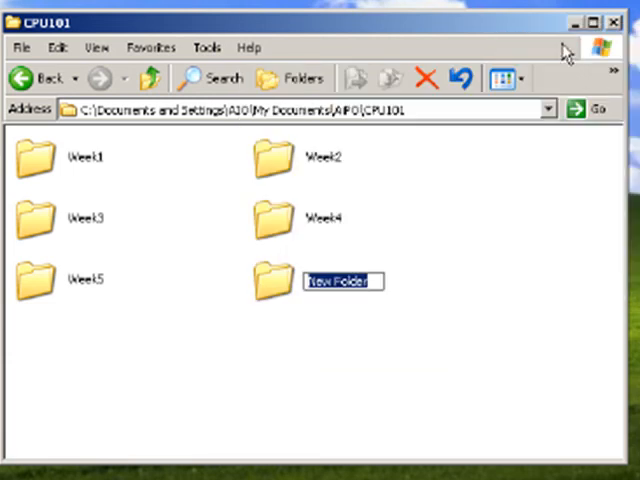
type("Week")
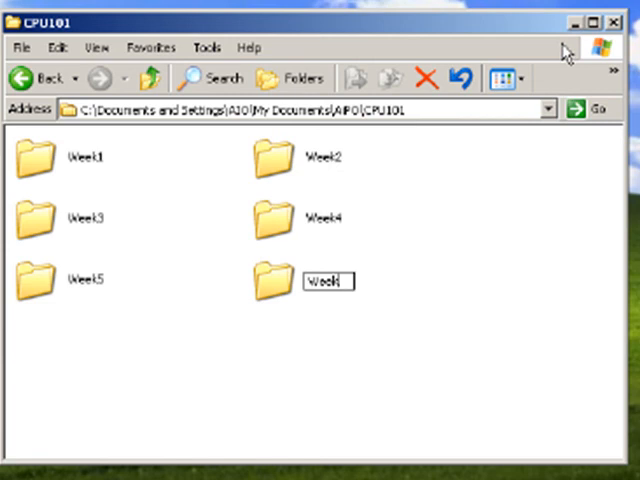